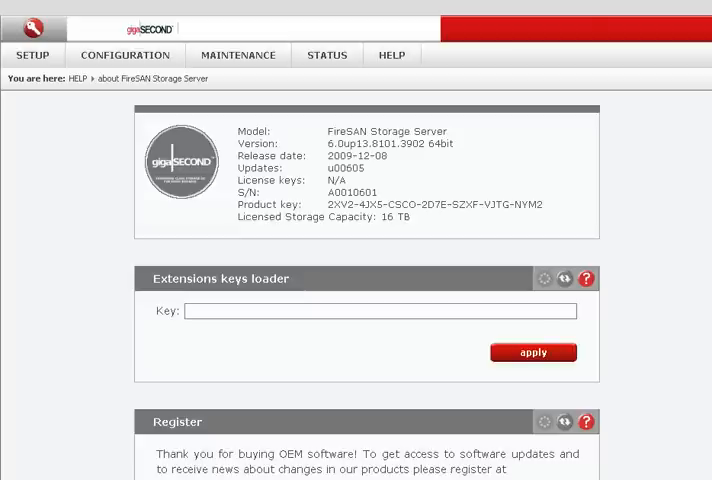
Go to the iSCSI target manager's targets in the FireSAN configuration
left_click(124, 54)
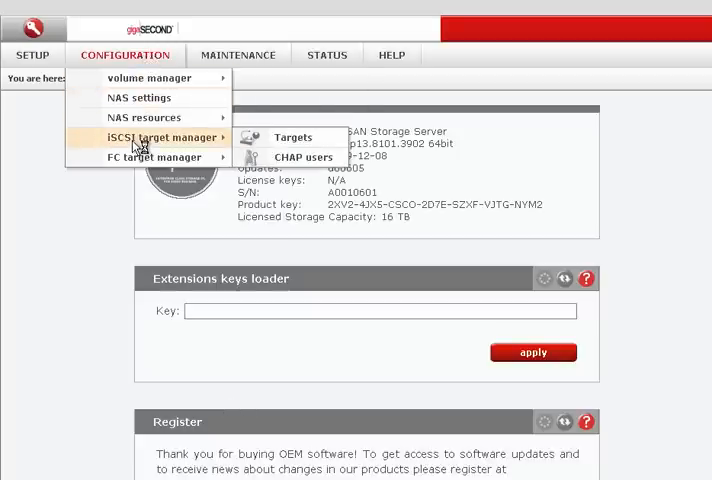
left_click(292, 136)
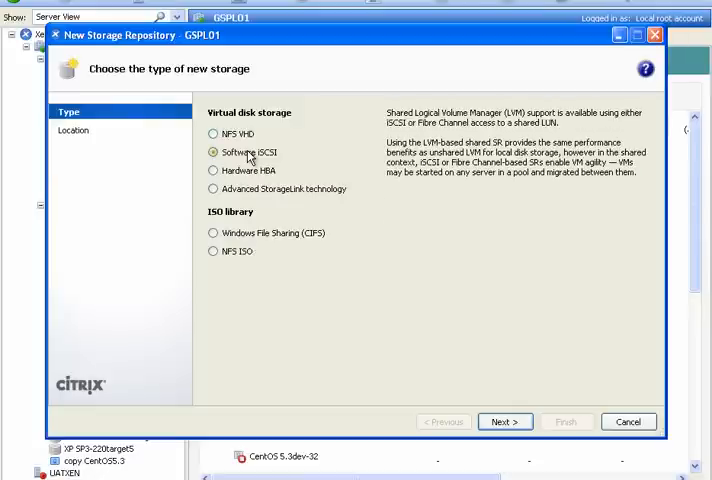
Choose Software iSCSI, name the repository 'target 20', and enter the target host 192.168.1.220
left_click(504, 420)
type("target 20")
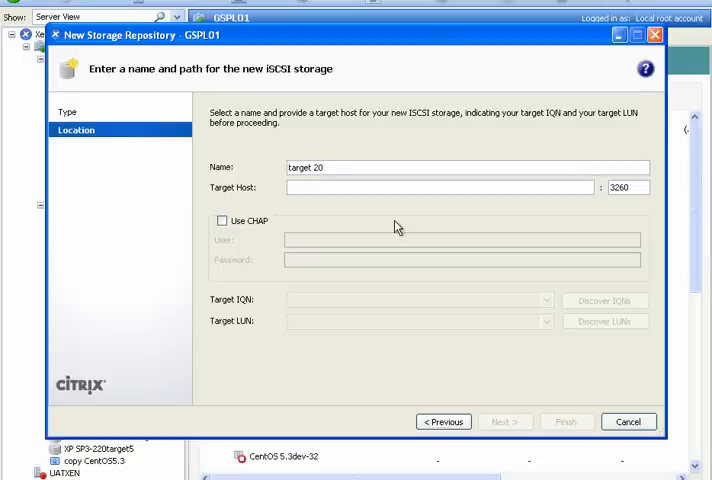
type("192.168.1.")
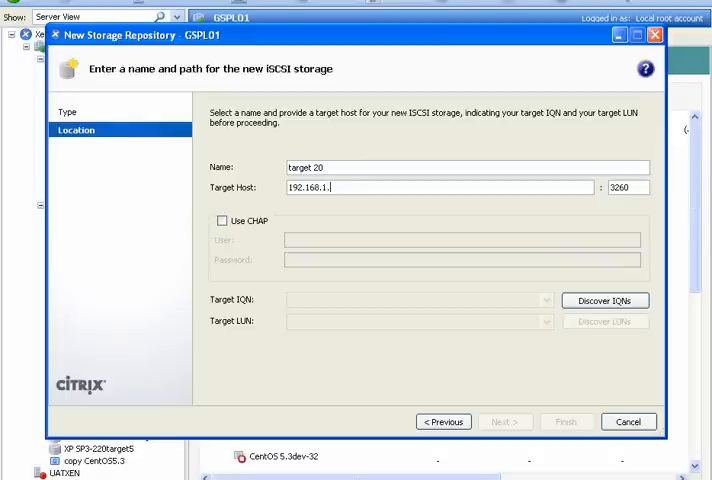
type("220")
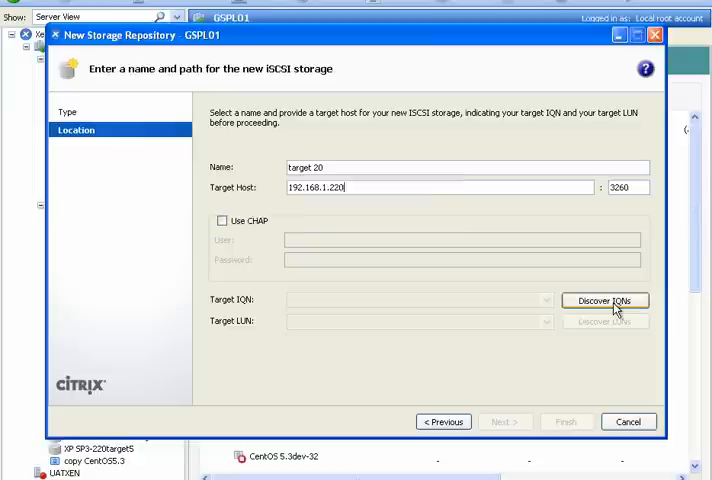
Discover IQNs on 192.168.1.220 and select the target20 IQN
left_click(604, 300)
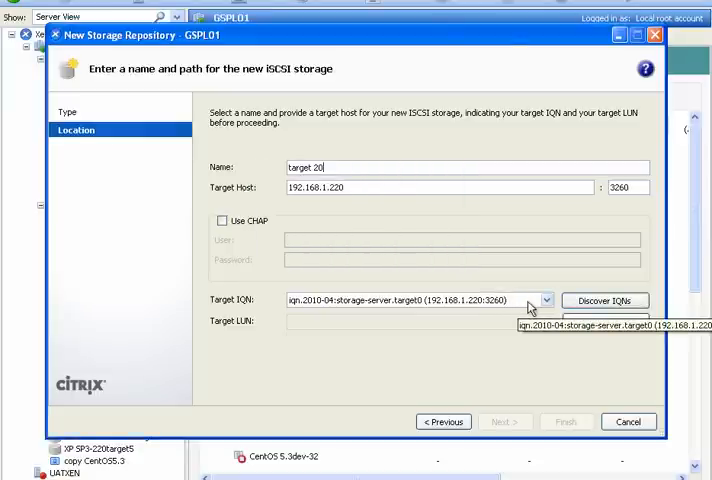
left_click(544, 300)
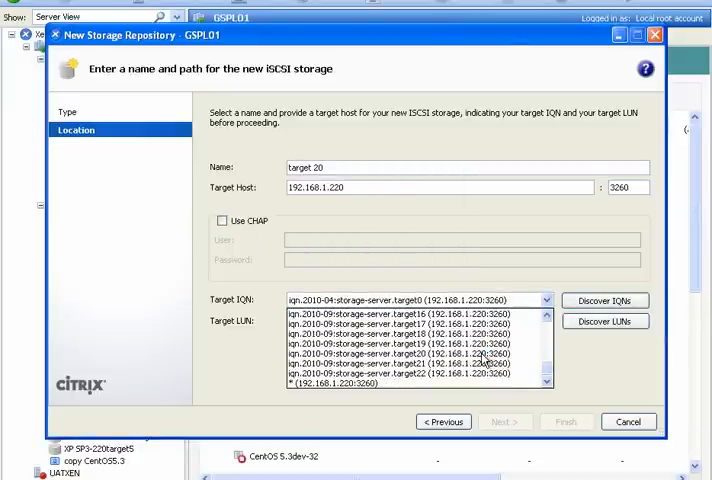
left_click(410, 356)
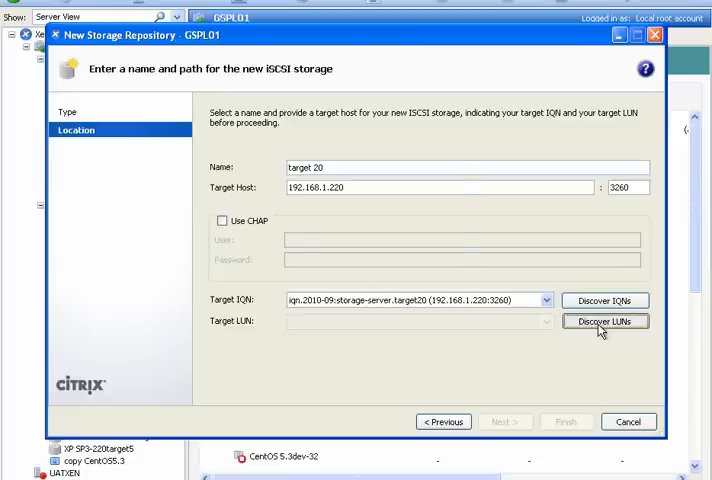
Discover LUNs on target20, keep the 10 GB LUN 0, and finish the wizard
left_click(604, 320)
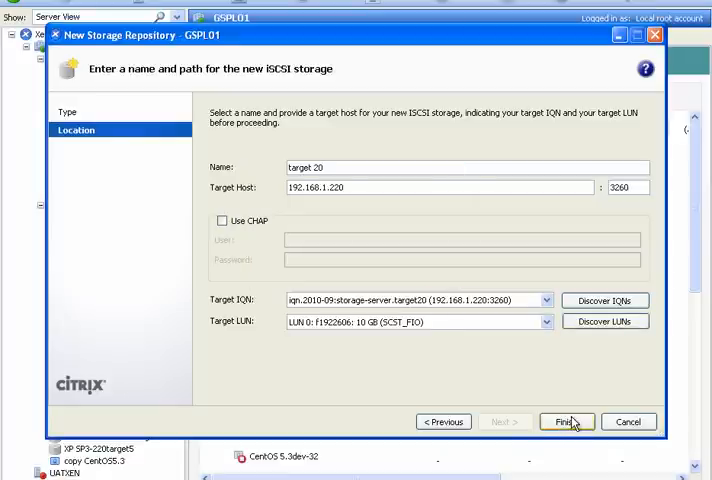
left_click(566, 420)
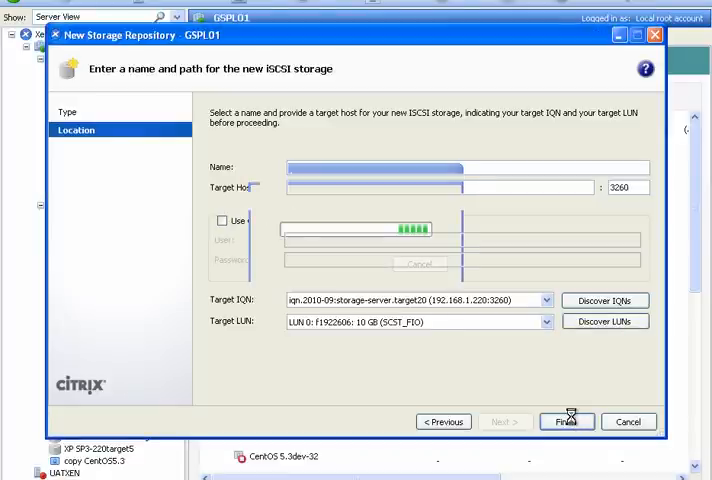
left_click(568, 420)
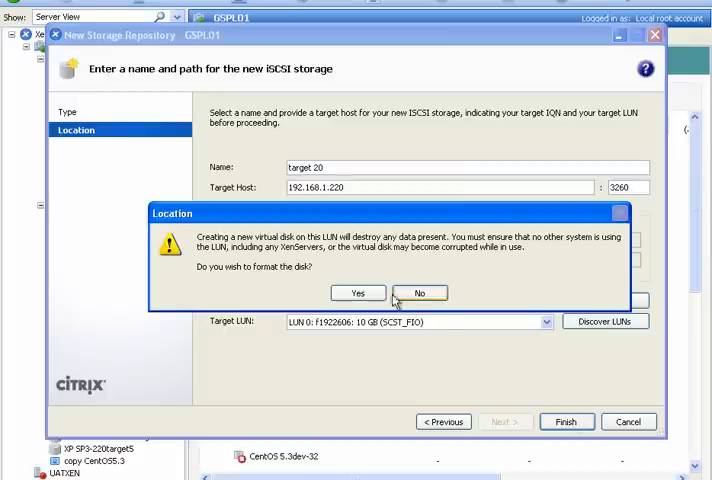
Agree to format the 10 GB LUN and view target 20's General properties
left_click(356, 292)
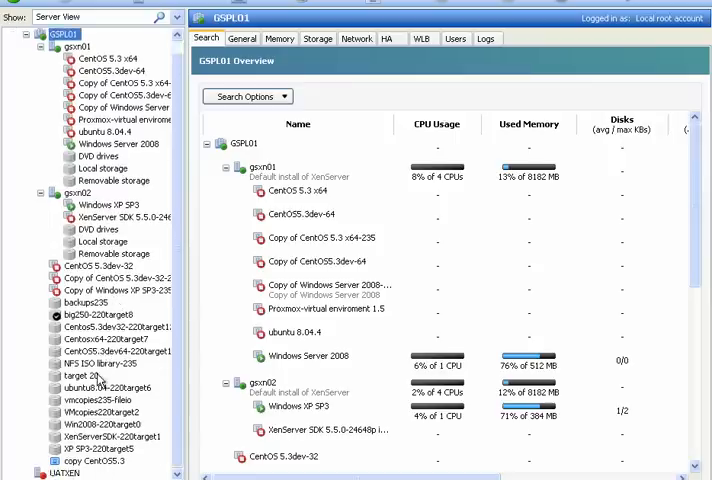
left_click(74, 376)
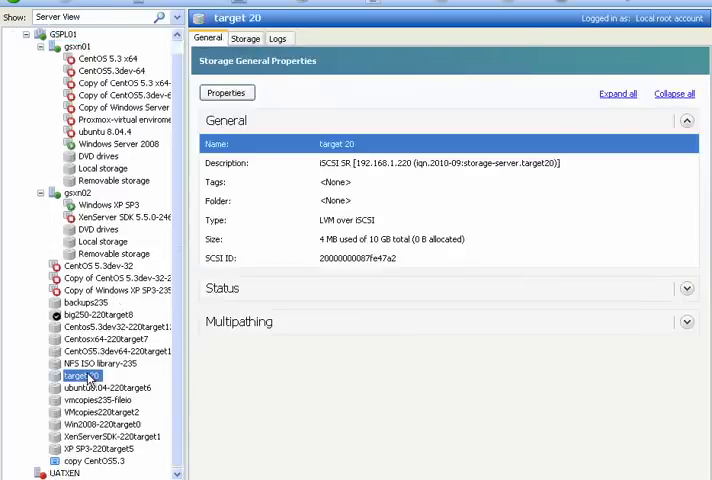